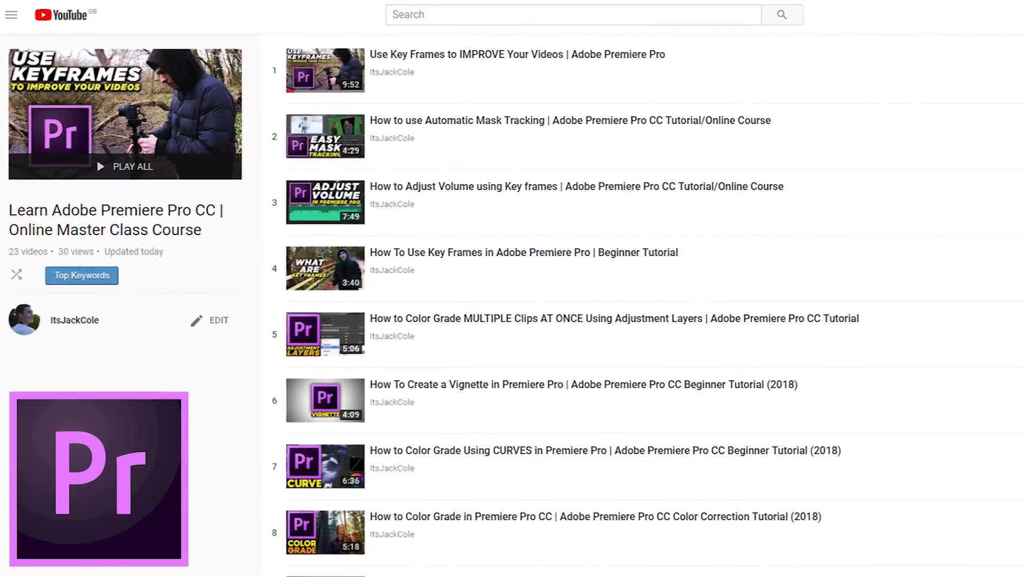
Select the speed-ramped C0022.MP4 clip to inspect its 52% slow section in Effect Controls
scroll("down", 3)
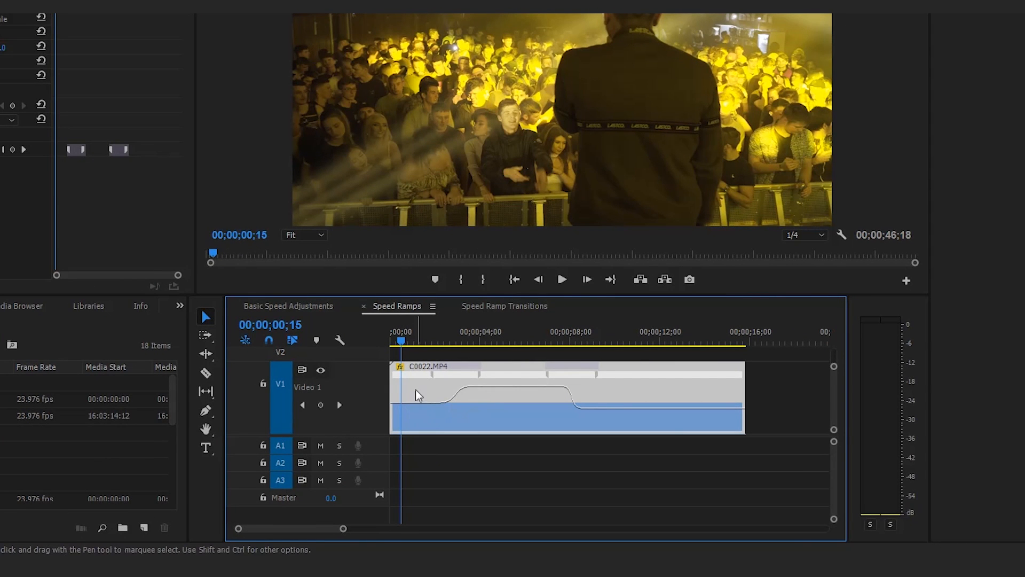
left_click(561, 280)
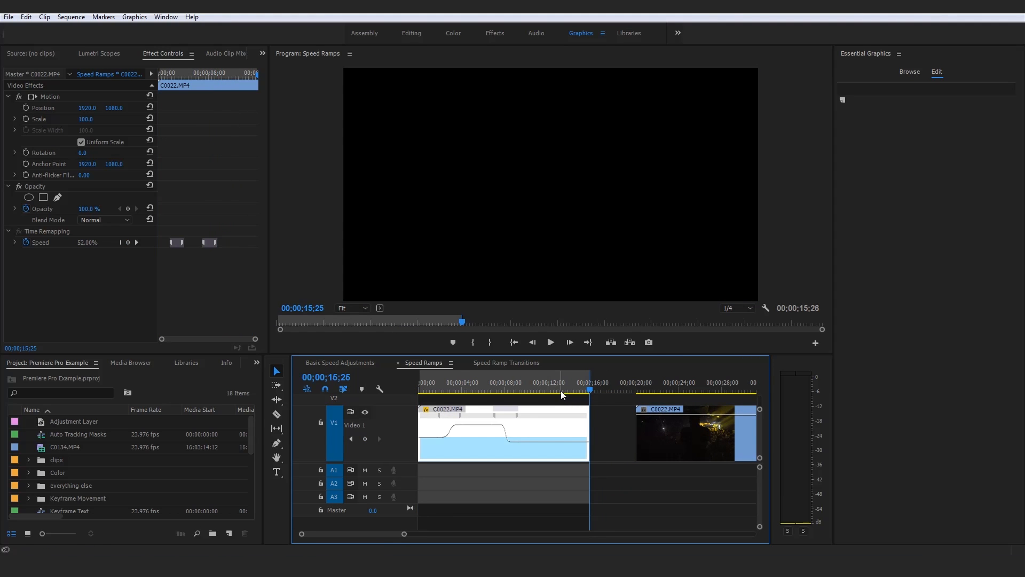
Render the Speed Ramps sequence from in to out using the Sequence menu
left_click(70, 16)
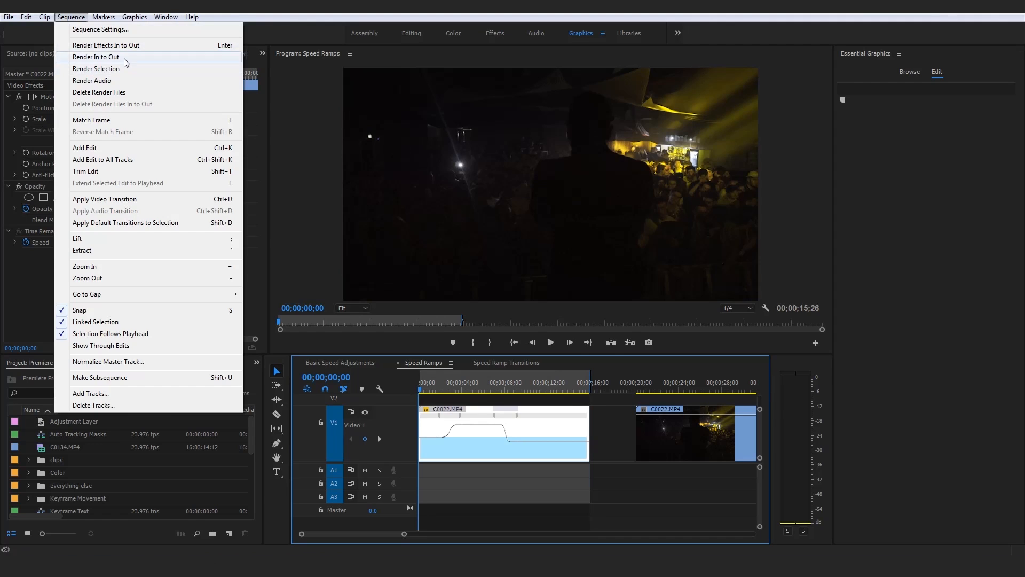
left_click(95, 56)
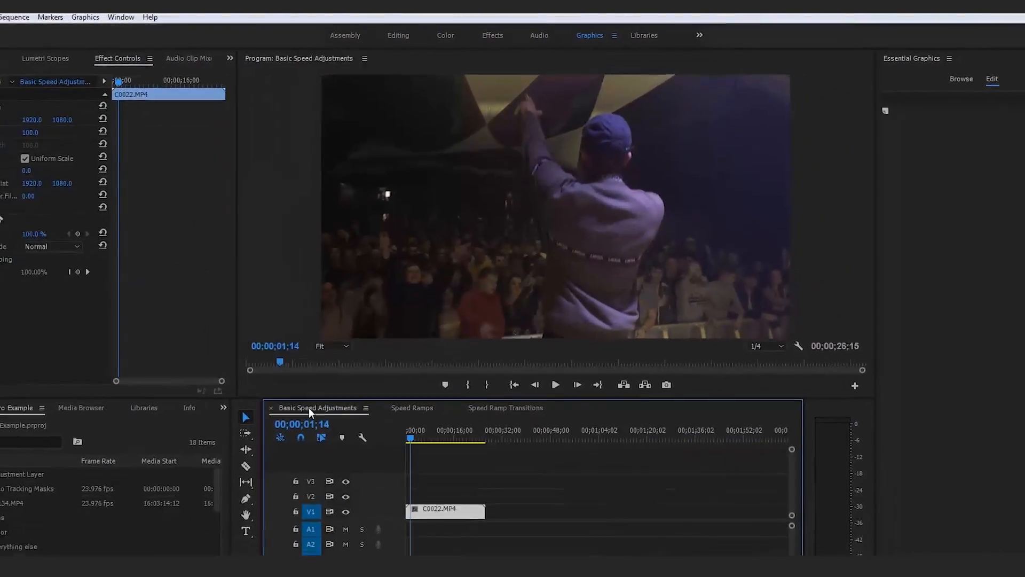
Set C0022.MP4 in Basic Speed Adjustments to 50% speed, then compare with Speed Ramps
left_click(423, 362)
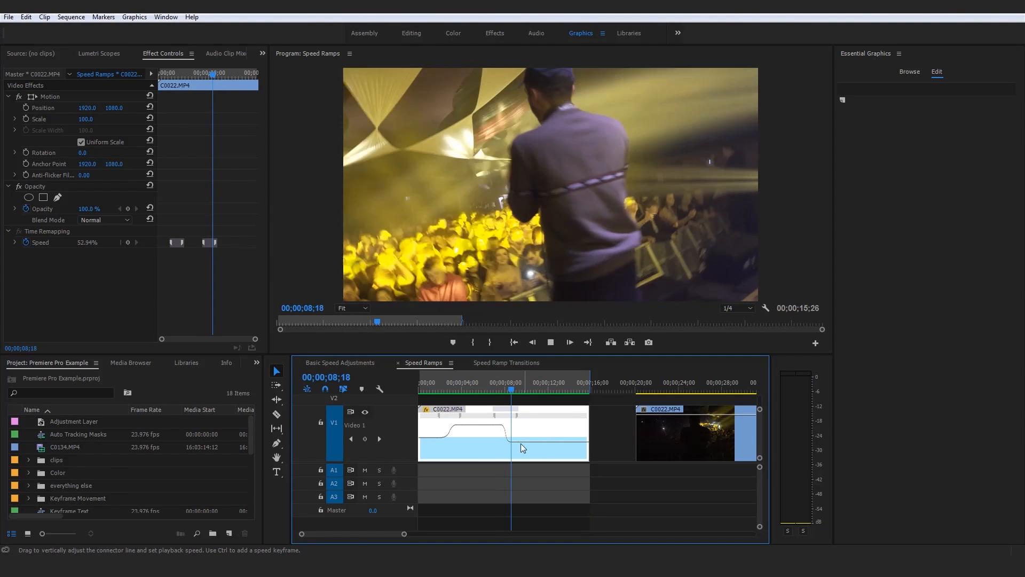
left_click(339, 362)
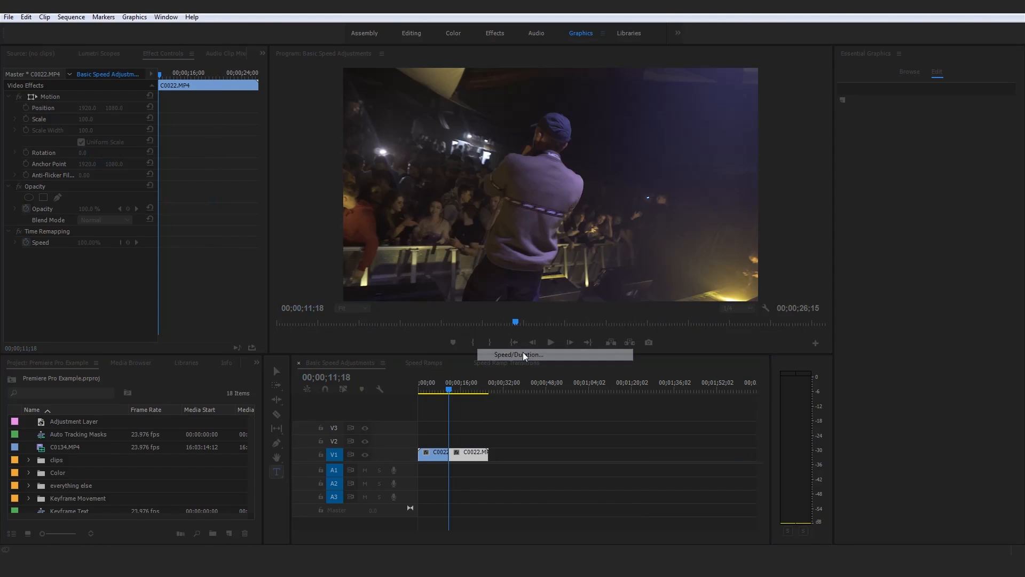
left_click(522, 354)
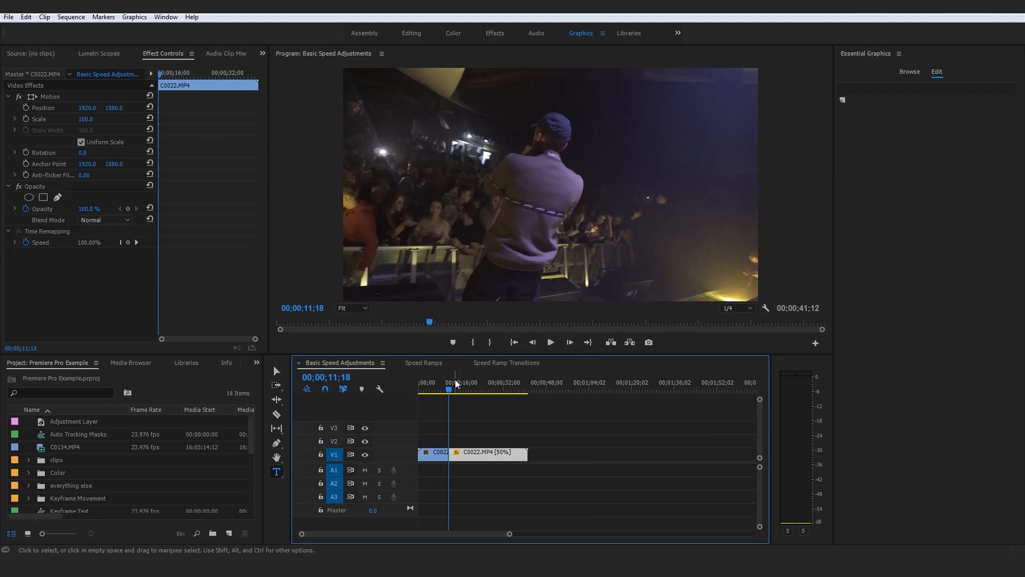
left_click(423, 362)
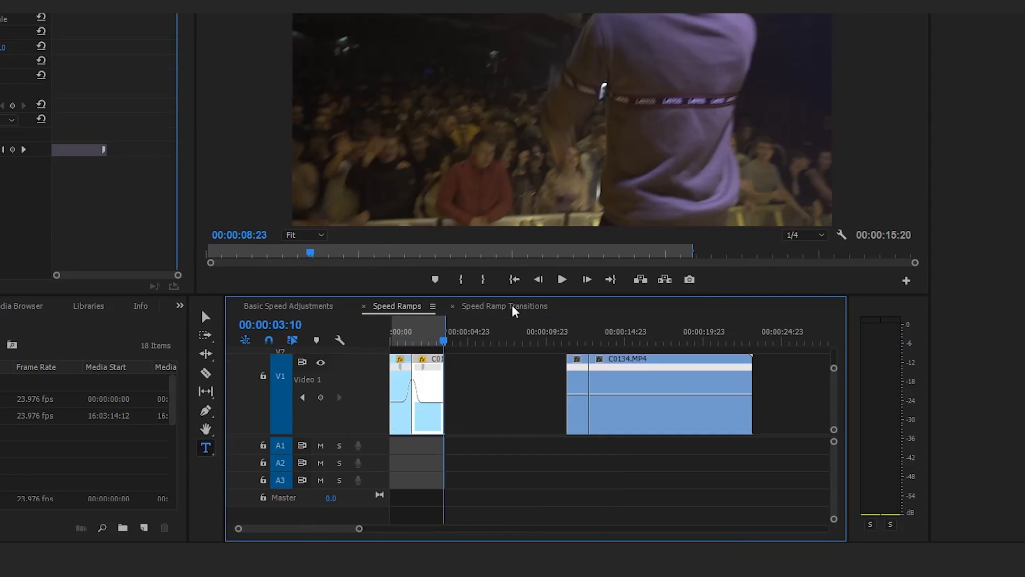
left_click(288, 305)
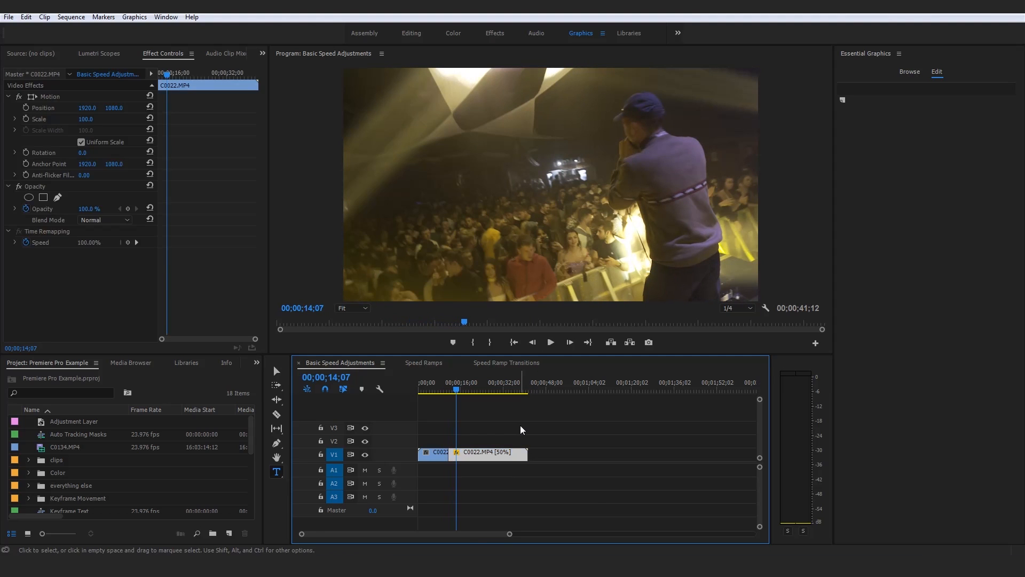
left_click(423, 362)
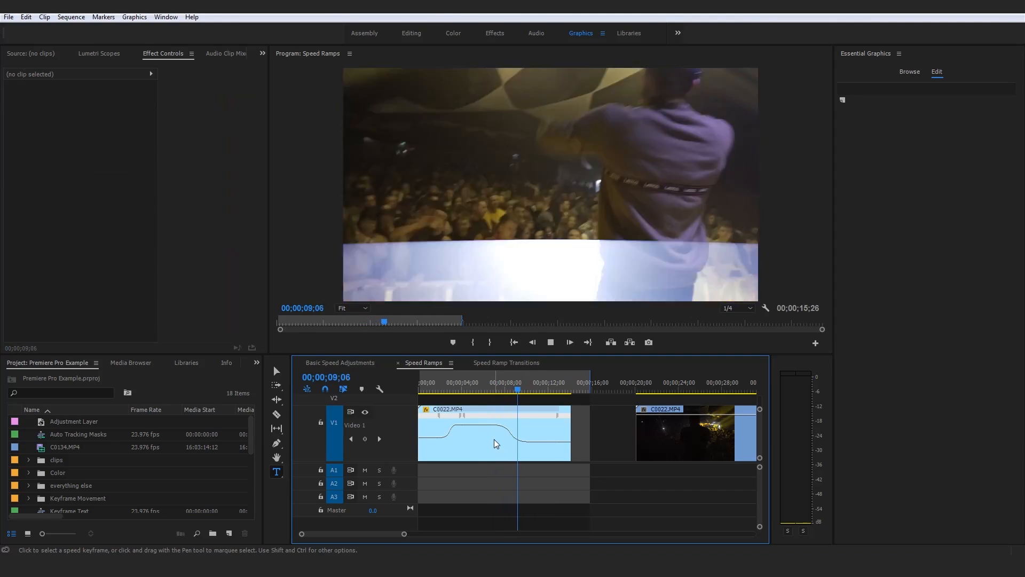
left_click(538, 390)
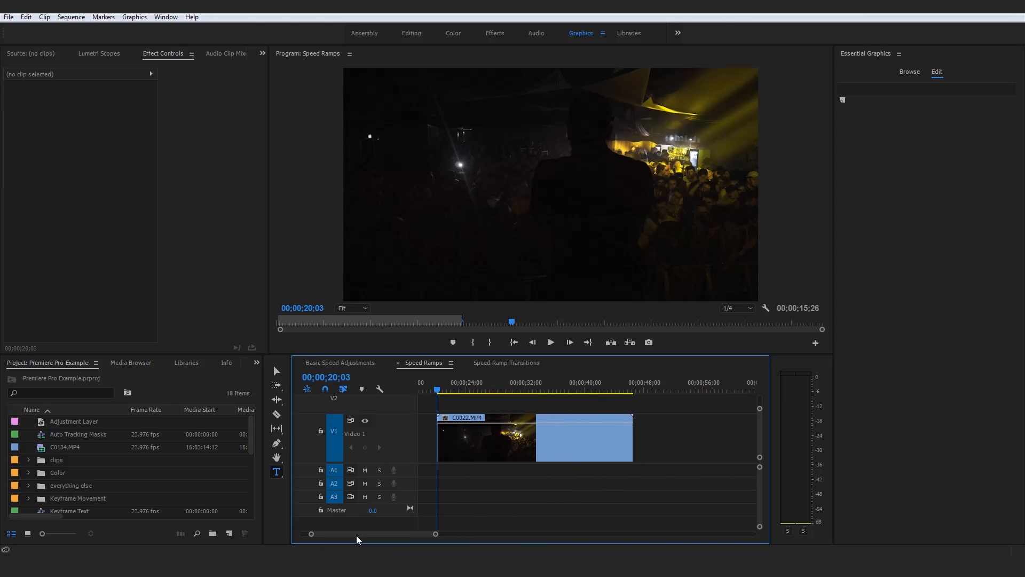
Show C0022.MP4's time-remapping speed line and pick the Pen tool with P
left_click(550, 342)
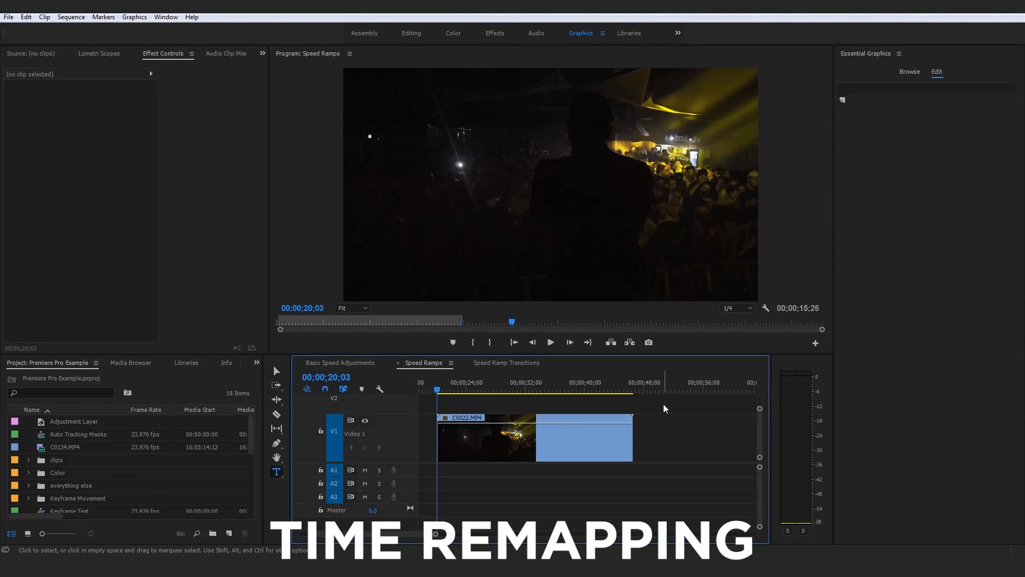
mouse_move(550, 436)
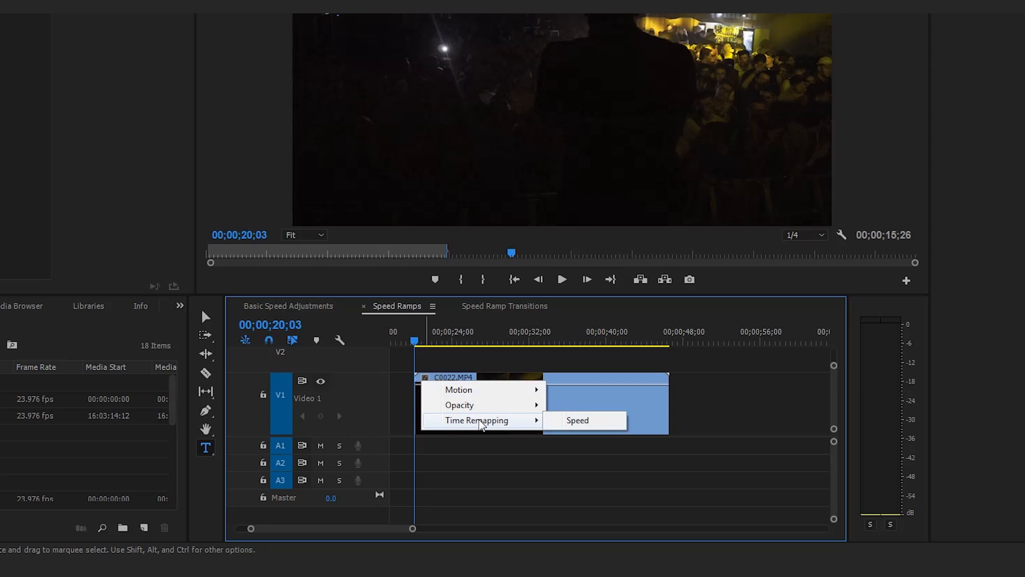
mouse_move(457, 390)
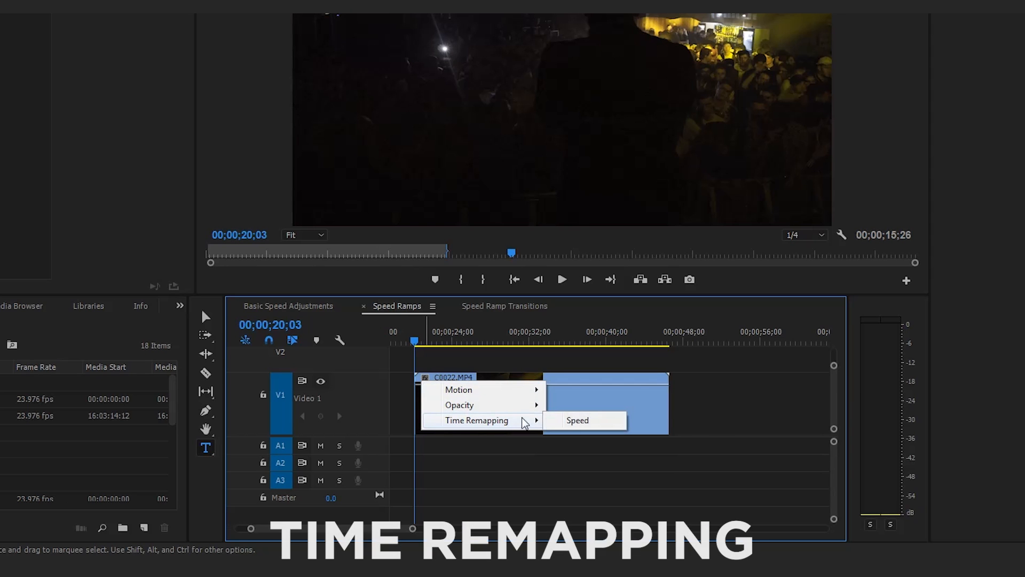
left_click(577, 420)
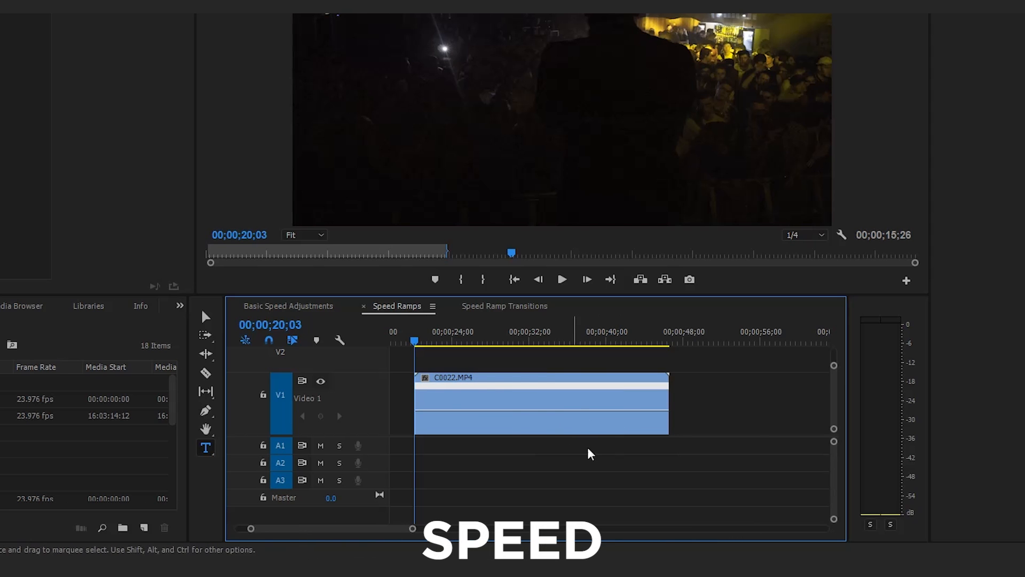
mouse_move(513, 413)
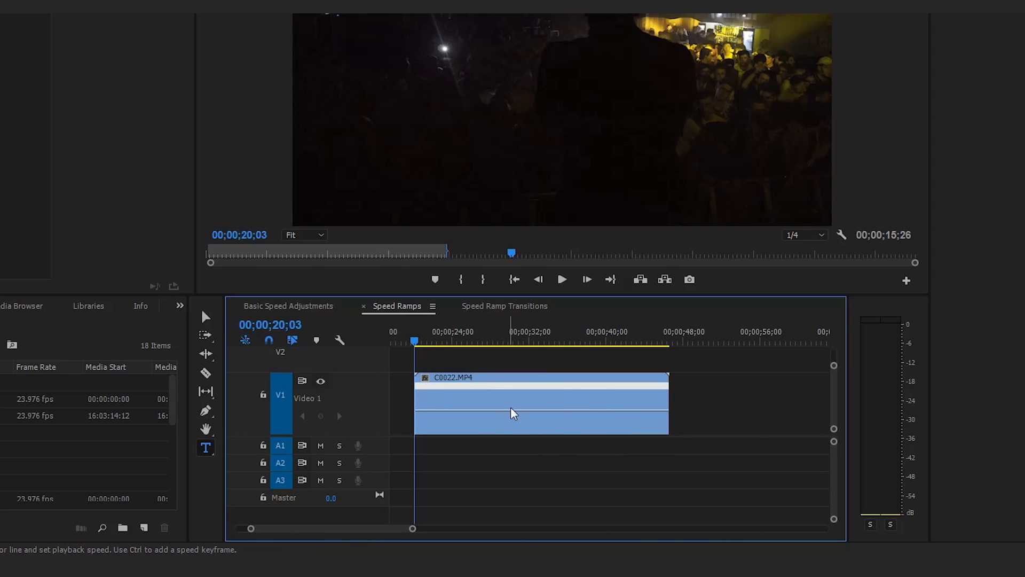
mouse_move(519, 414)
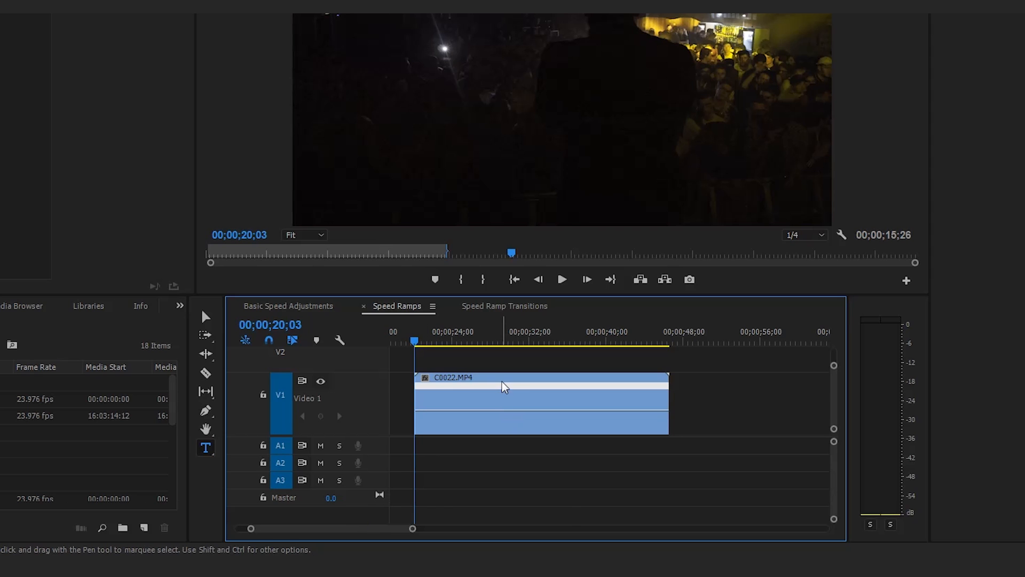
key("p")
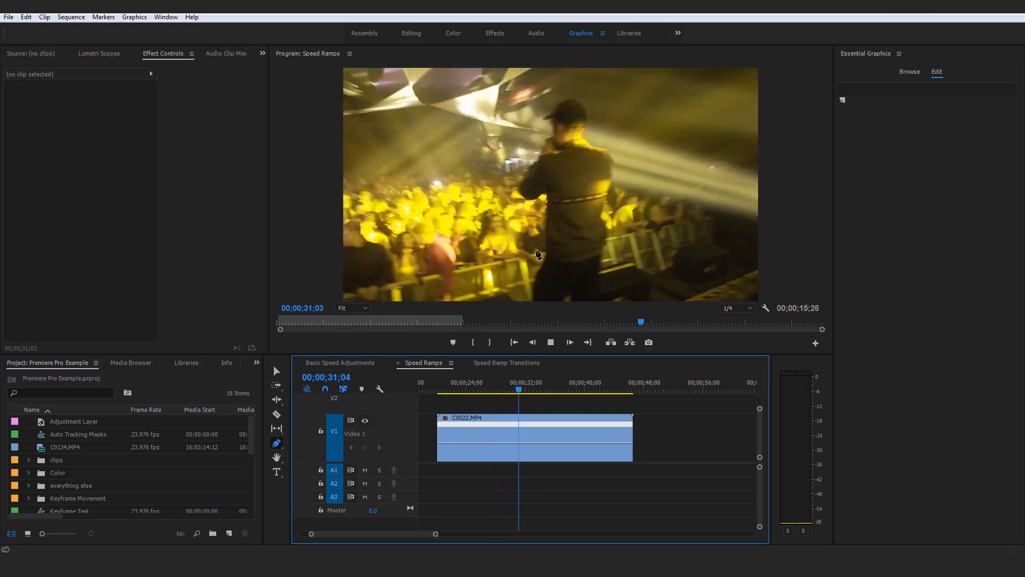
Add a speed keyframe at 00;00;28;19 on C0022.MP4, then return to the Selection tool
left_click(532, 389)
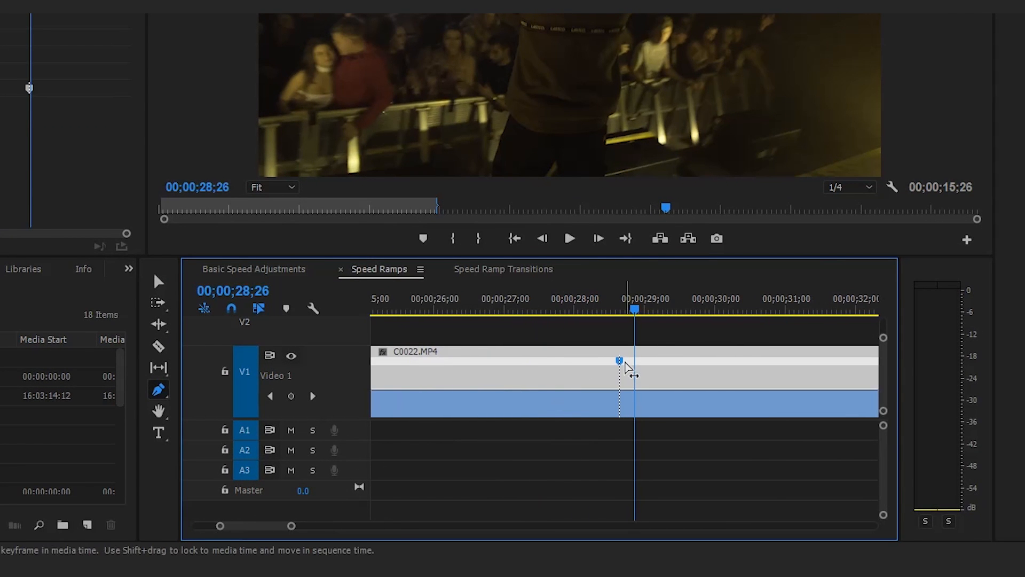
left_click(158, 282)
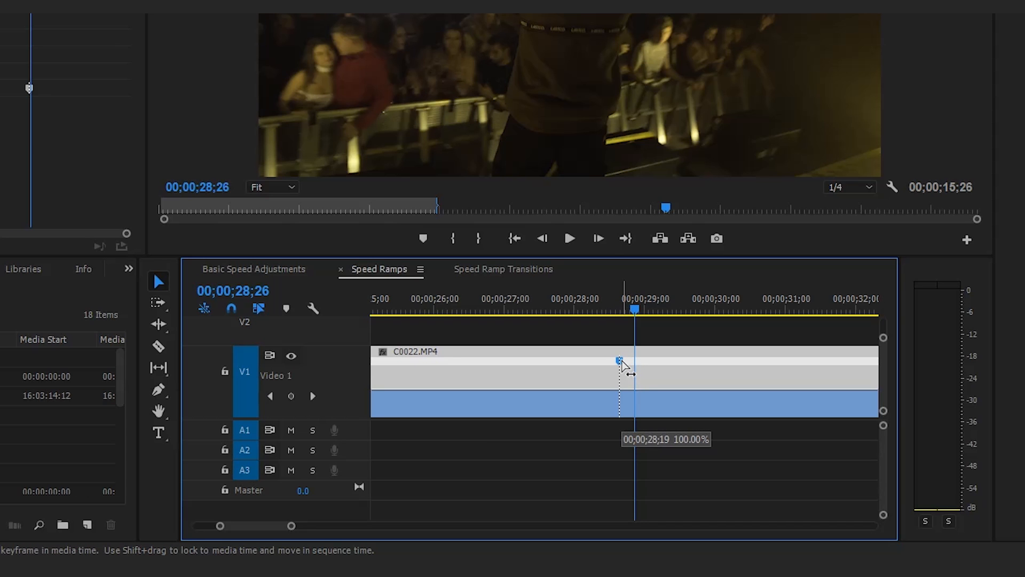
Pull the speed keyframe's halves apart to form a gradual ramp zone after 28;19
left_click_drag(618, 360, 687, 360)
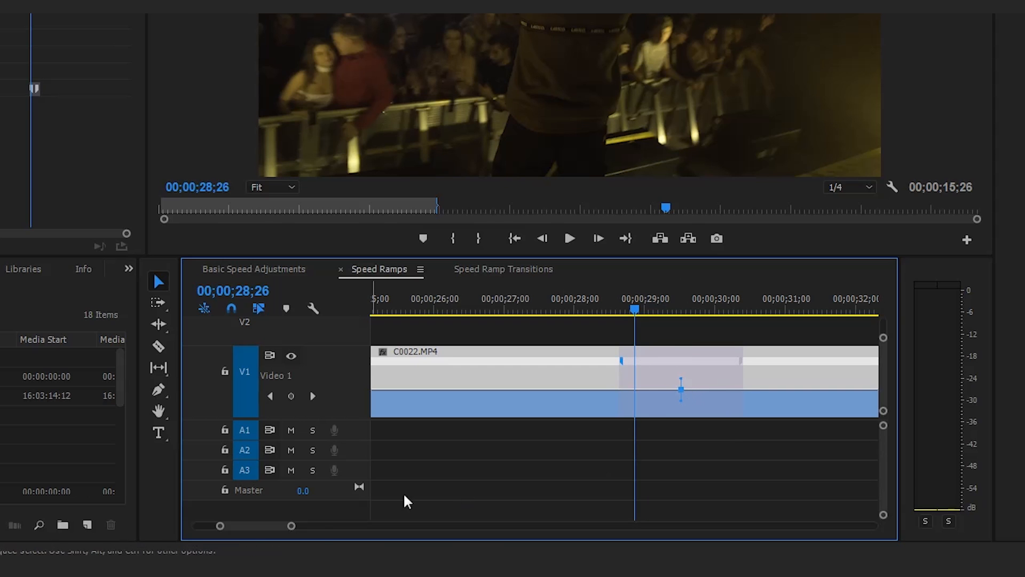
mouse_move(301, 532)
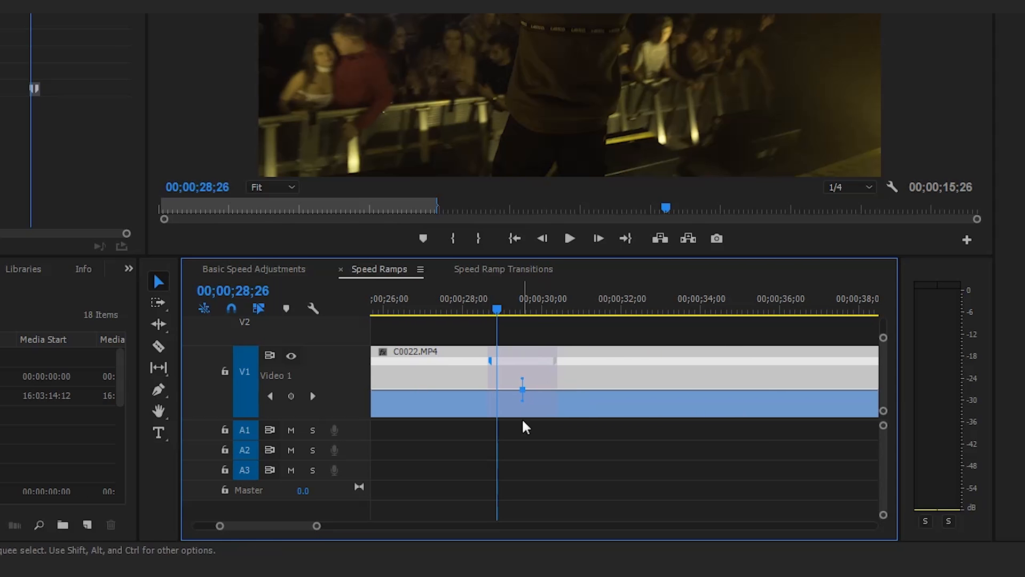
mouse_move(470, 402)
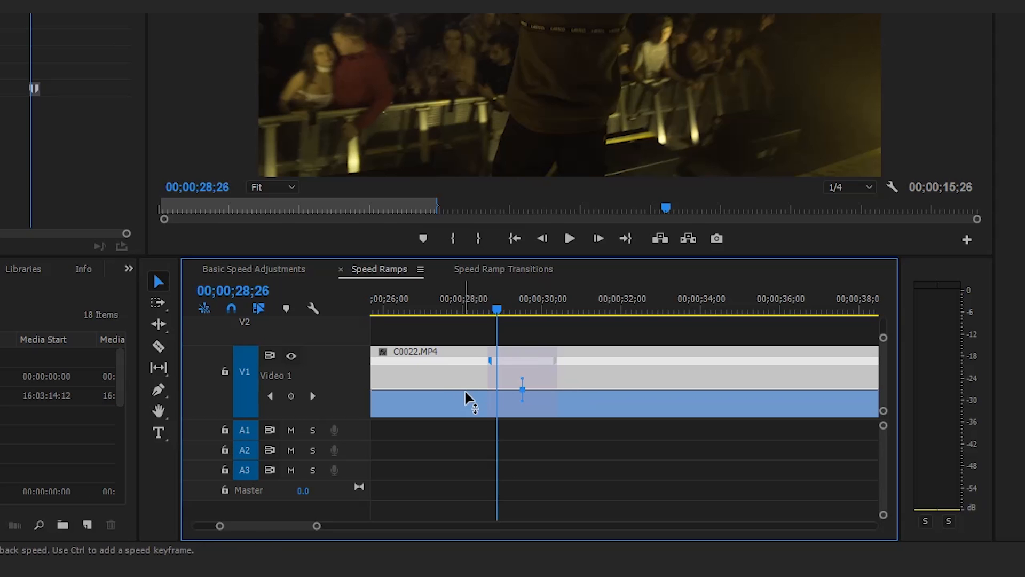
mouse_move(601, 398)
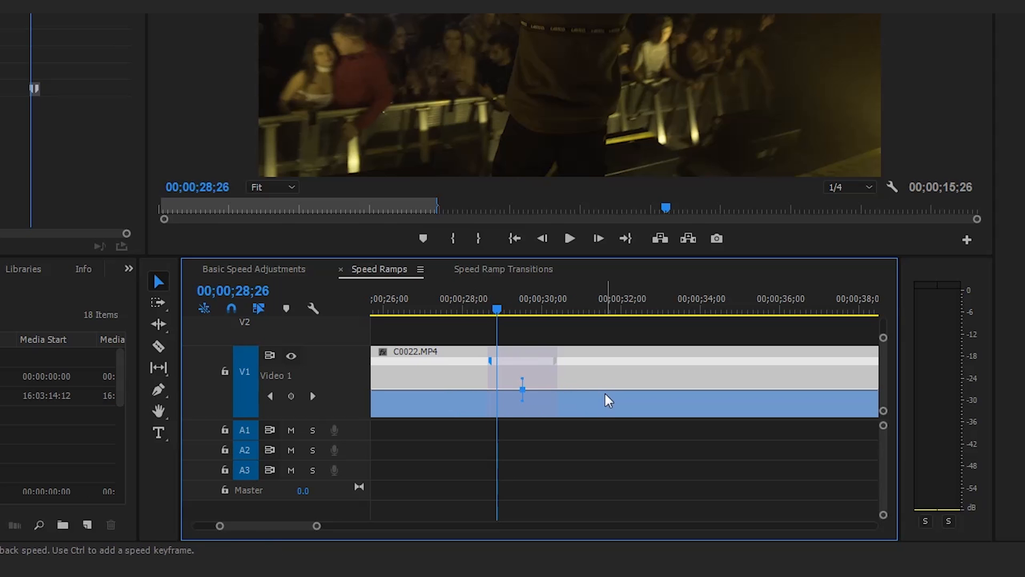
mouse_move(441, 382)
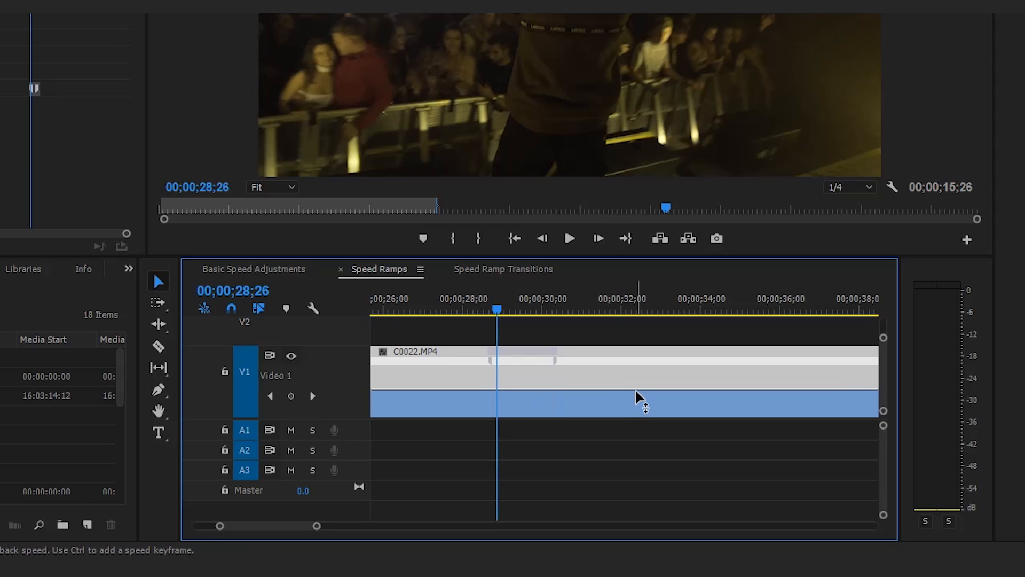
left_click_drag(639, 396, 640, 393)
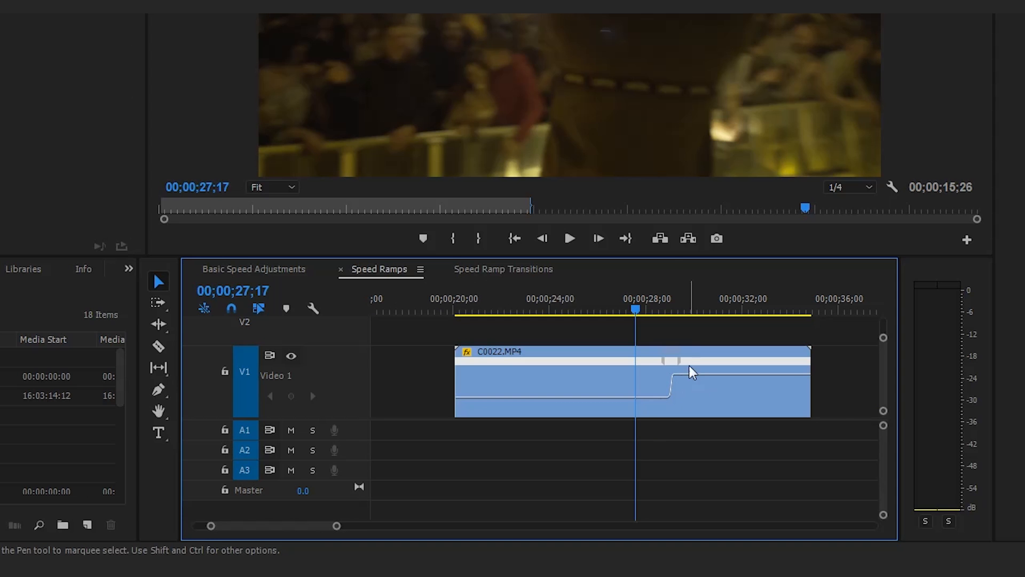
mouse_move(685, 370)
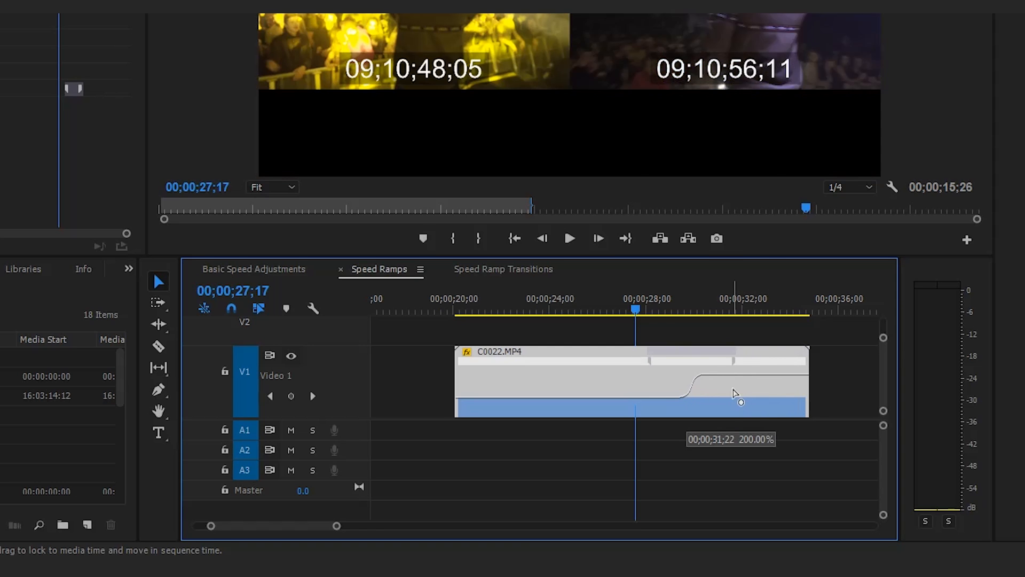
Slide the C0022.MP4 speed ramp along the clip and bring it back near 00;00;28;19
left_click_drag(739, 392, 780, 401)
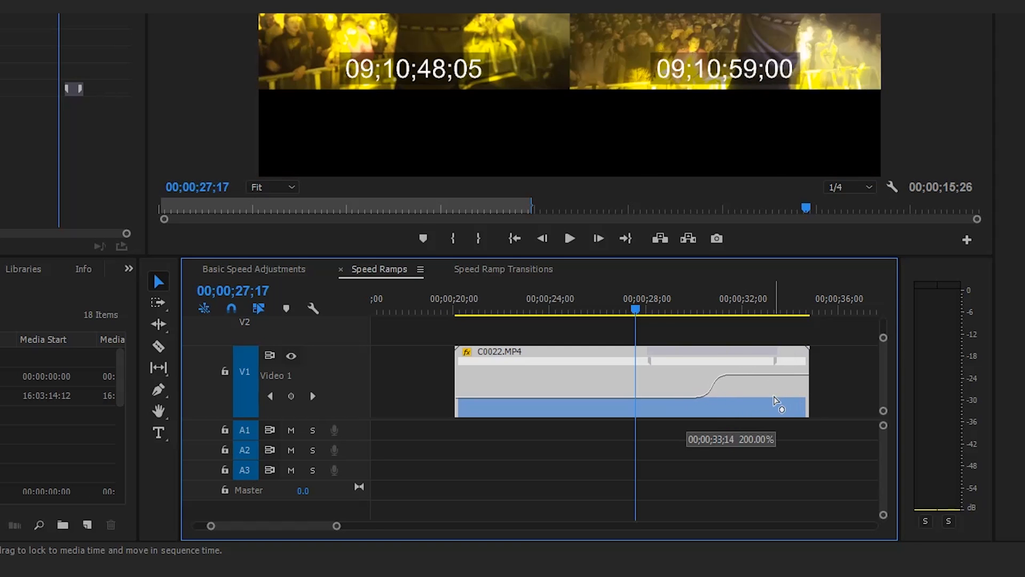
left_click_drag(778, 405, 663, 395)
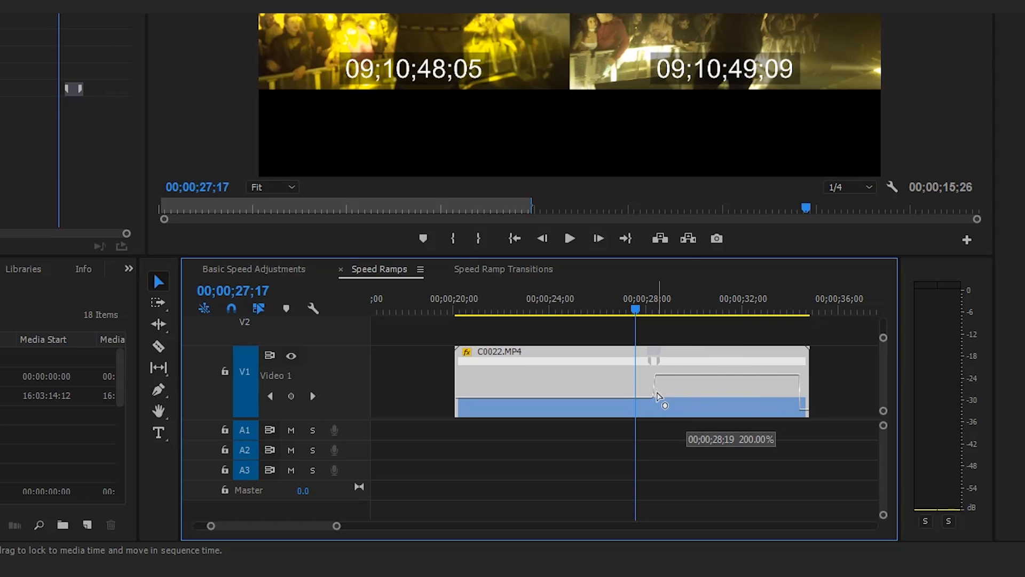
left_click_drag(657, 396, 666, 401)
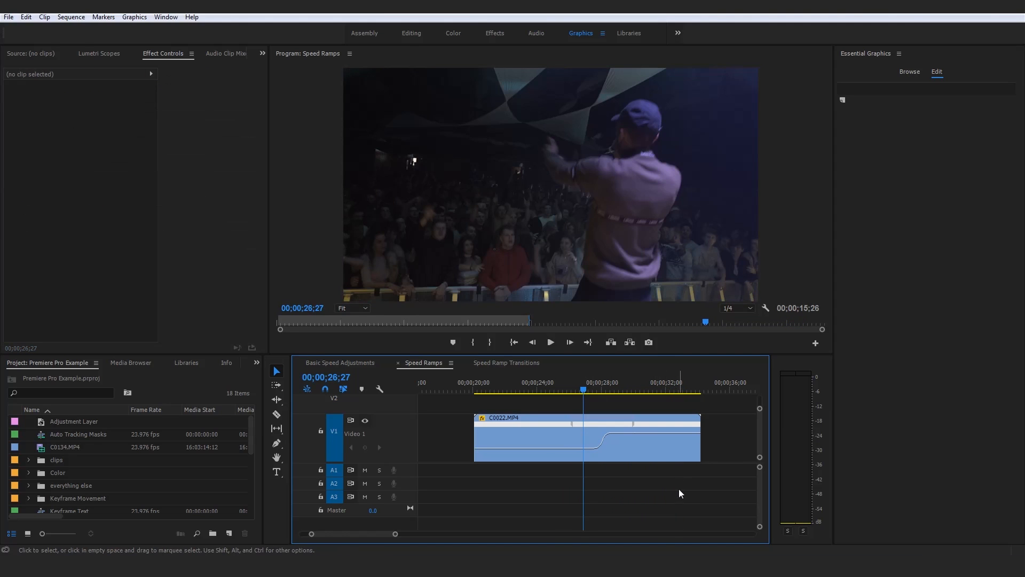
Switch the timeline to Basic Speed Adjustments to view the 50% C0022.MP4 clip
left_click(550, 343)
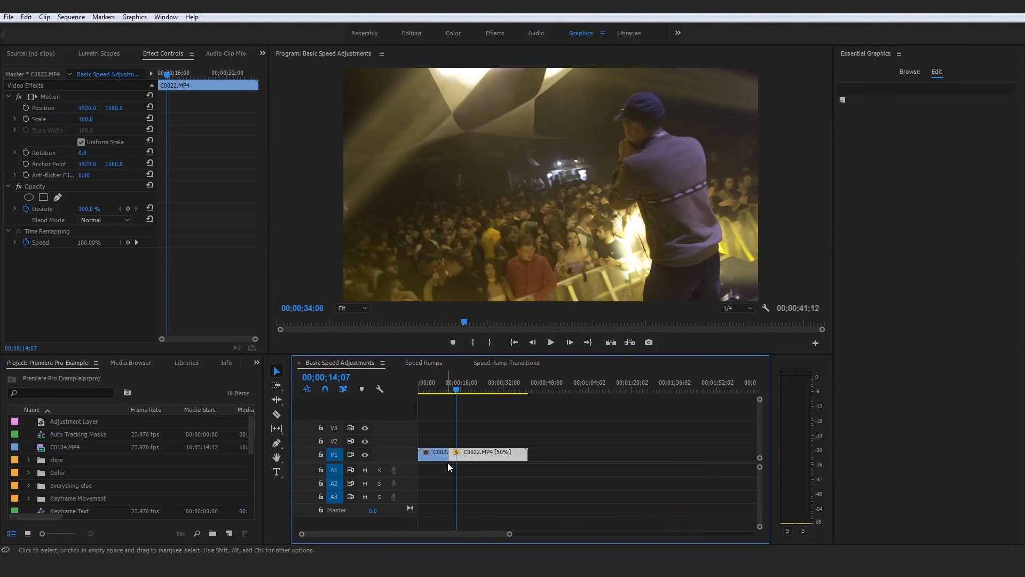
mouse_move(509, 463)
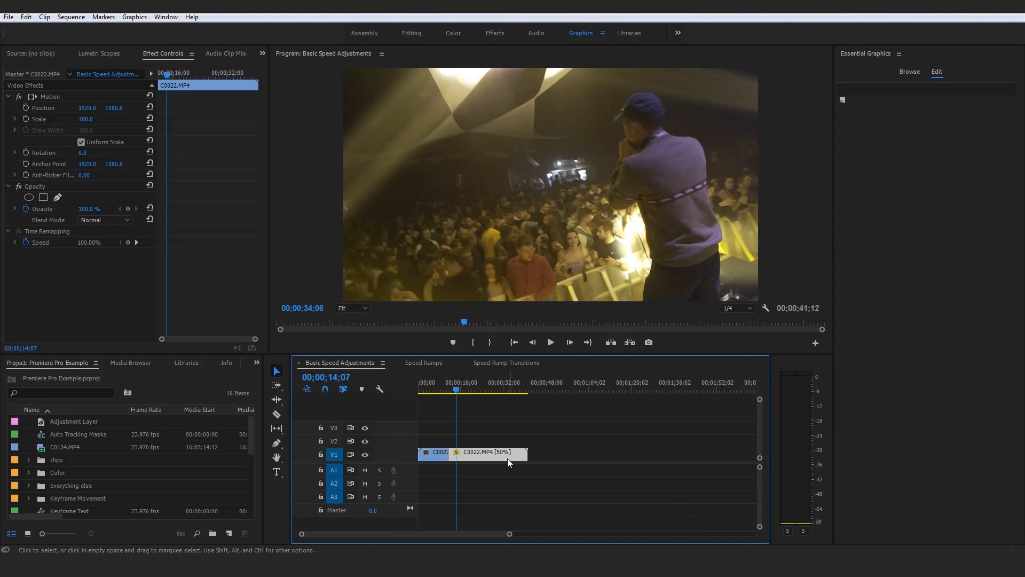
Return to Speed Ramps and select the second C0022.MP4 clip, showing 300% speed
left_click(423, 362)
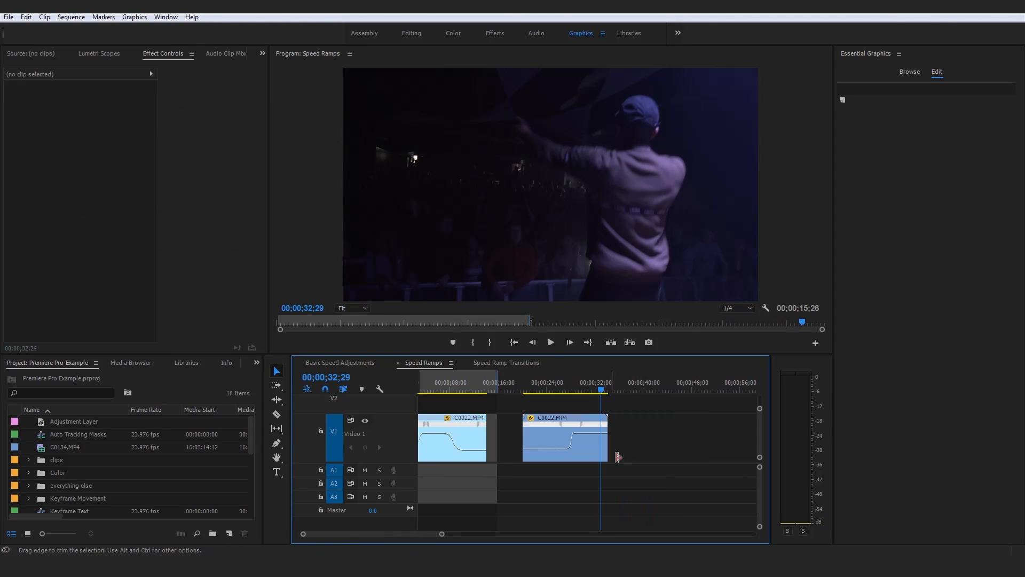
left_click(564, 438)
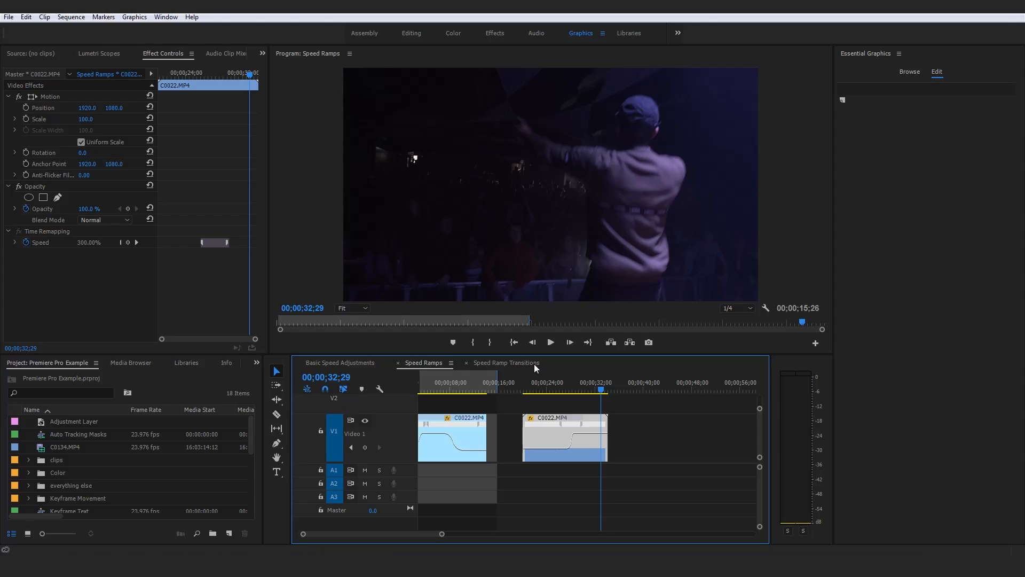
left_click(507, 362)
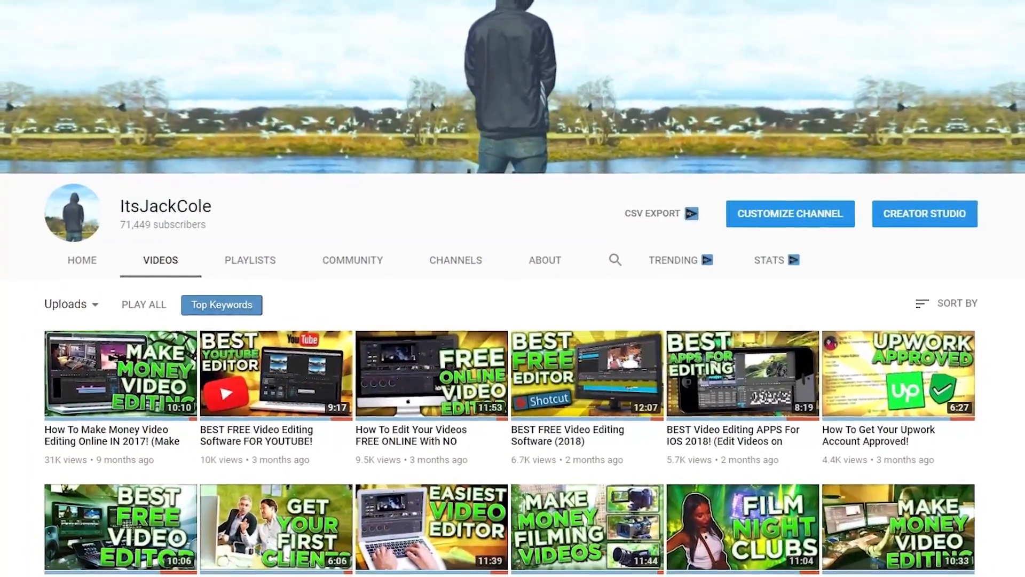
Scroll down through the channel's grid of uploaded video-editing tutorials
scroll("down", 3)
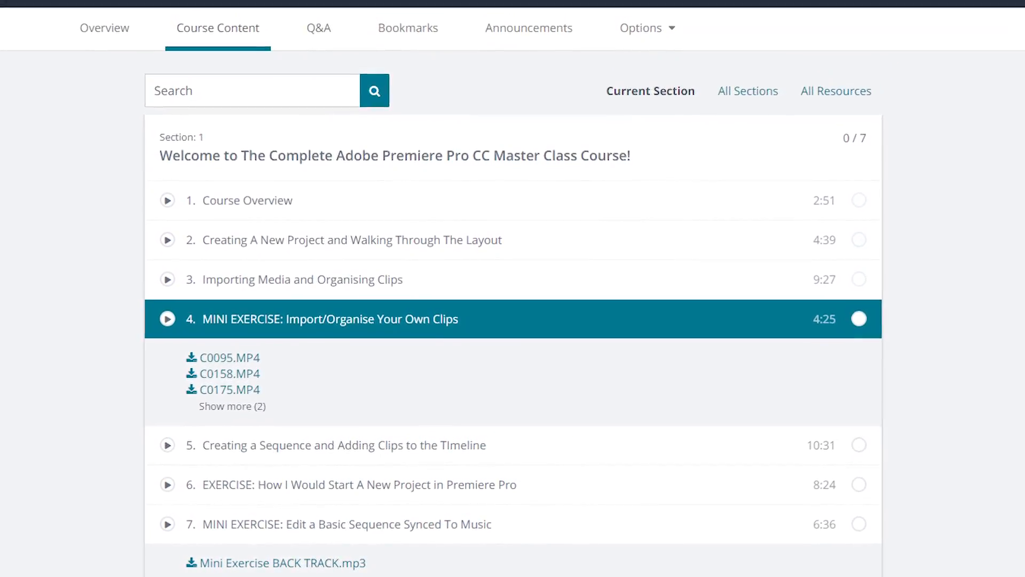
Scroll down the Udemy course content to view Section 1's lecture list
scroll("down", 3)
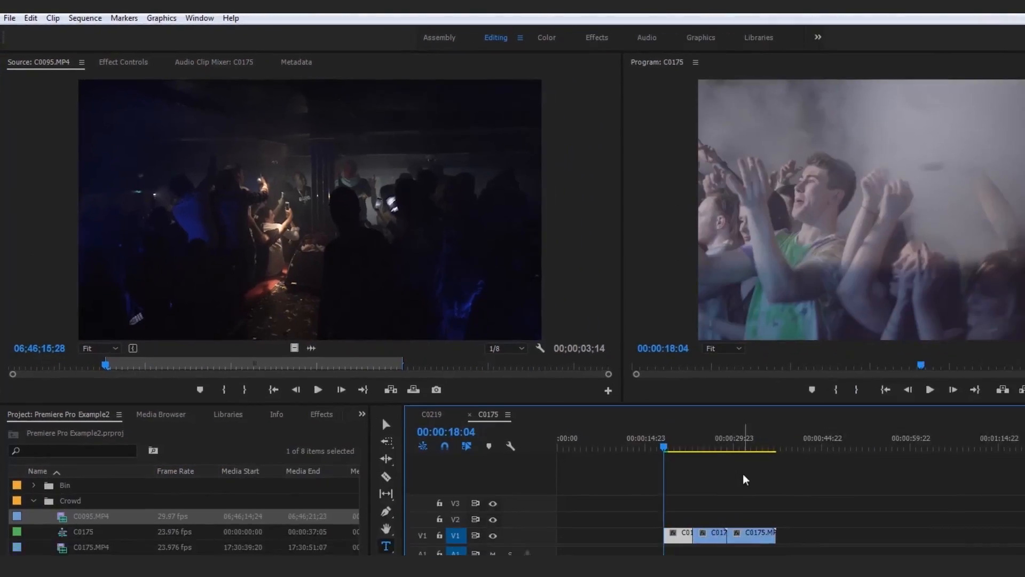
left_click(579, 33)
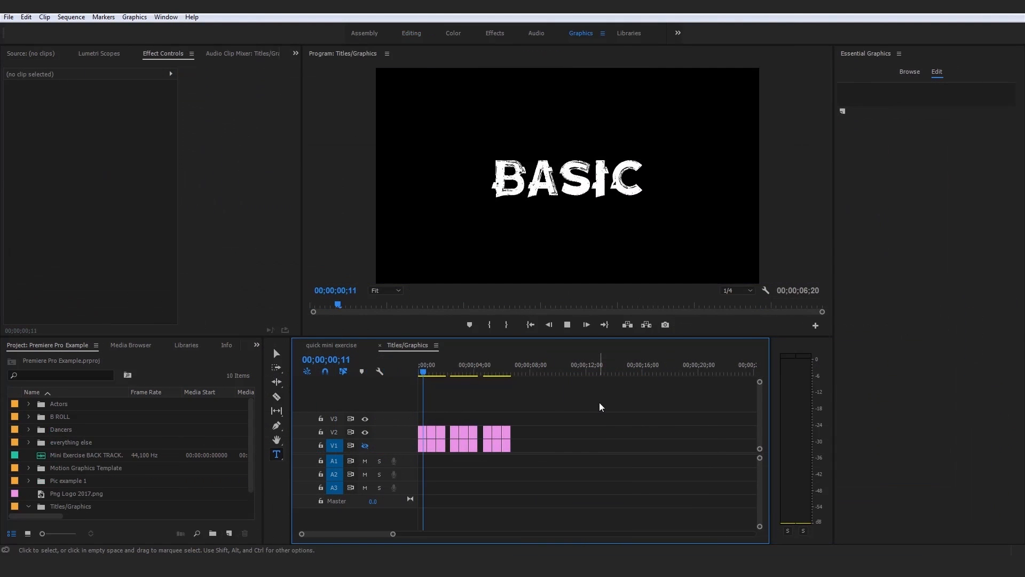
left_click(452, 371)
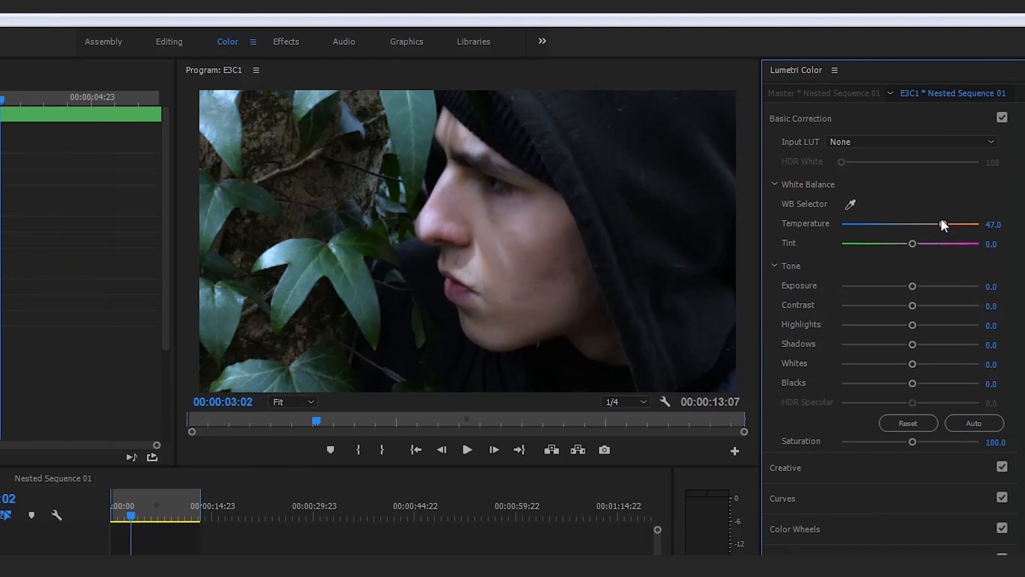
left_click_drag(943, 224, 979, 224)
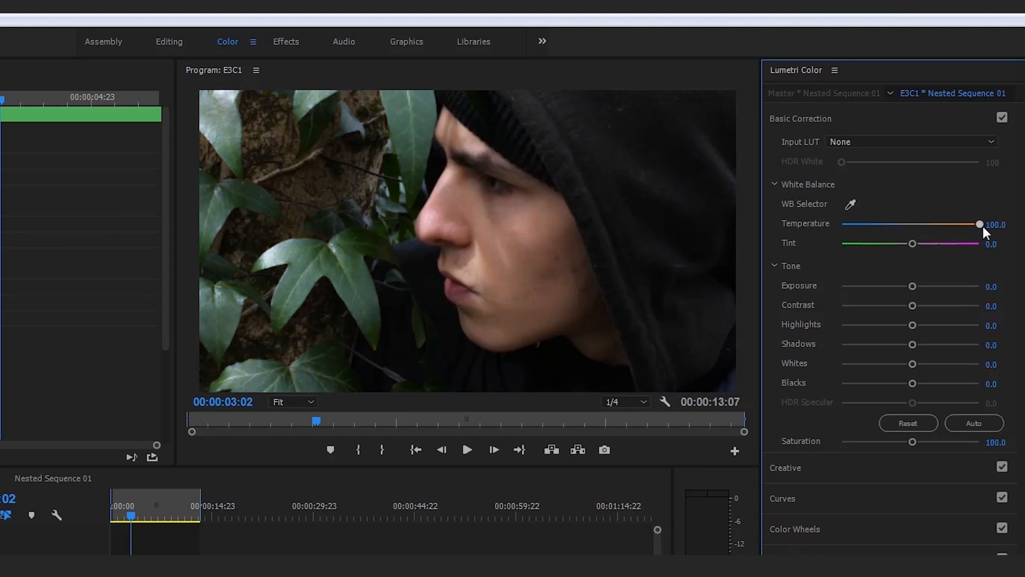
mouse_move(990, 236)
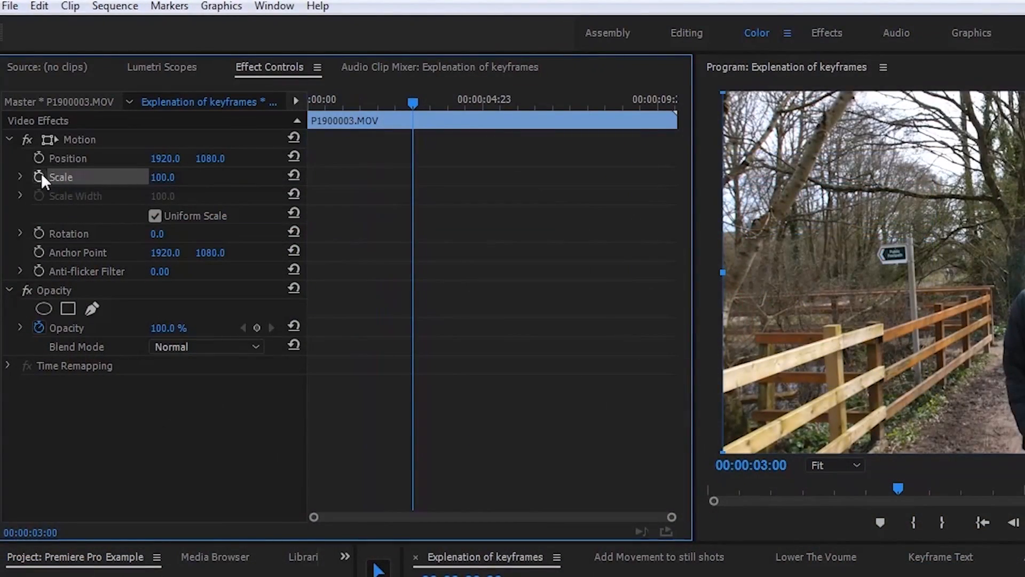
left_click(815, 556)
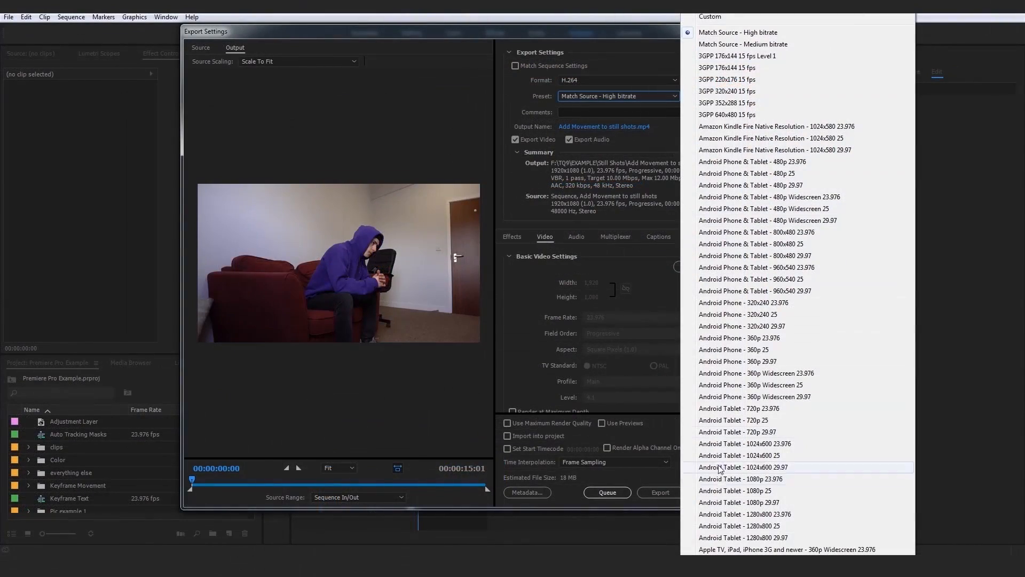
scroll("down", 3)
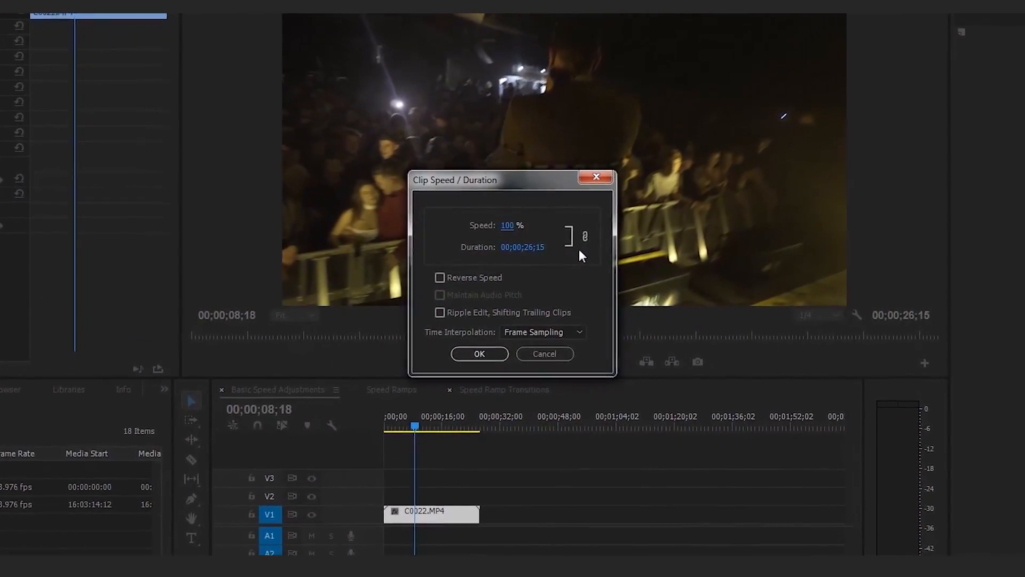
left_click(479, 353)
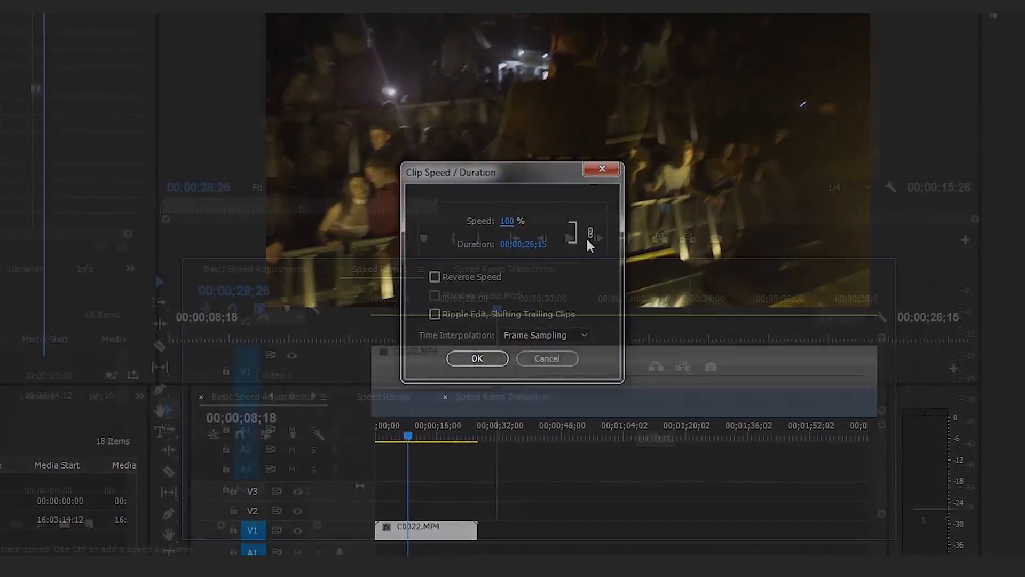
left_click(477, 359)
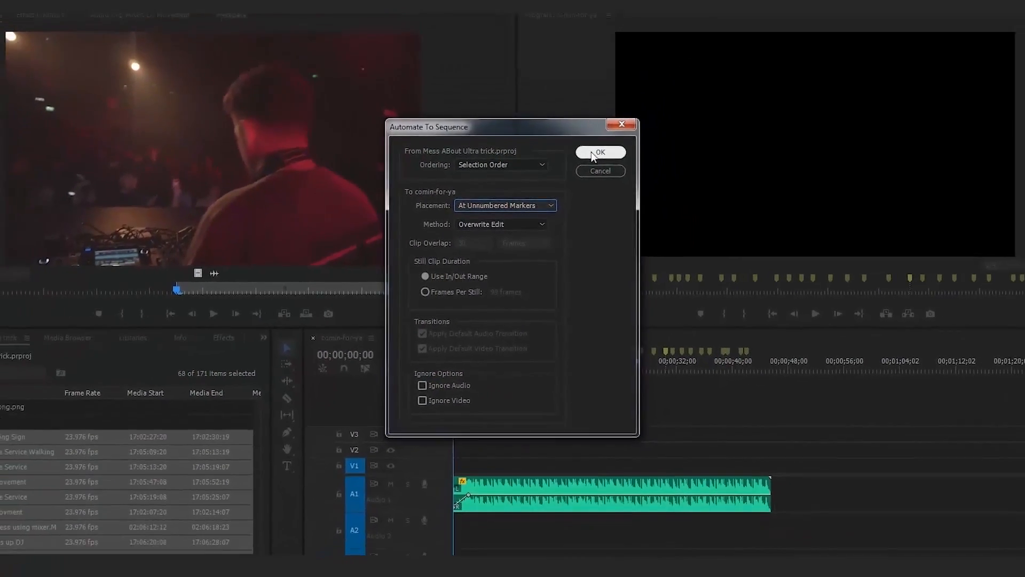
left_click(599, 152)
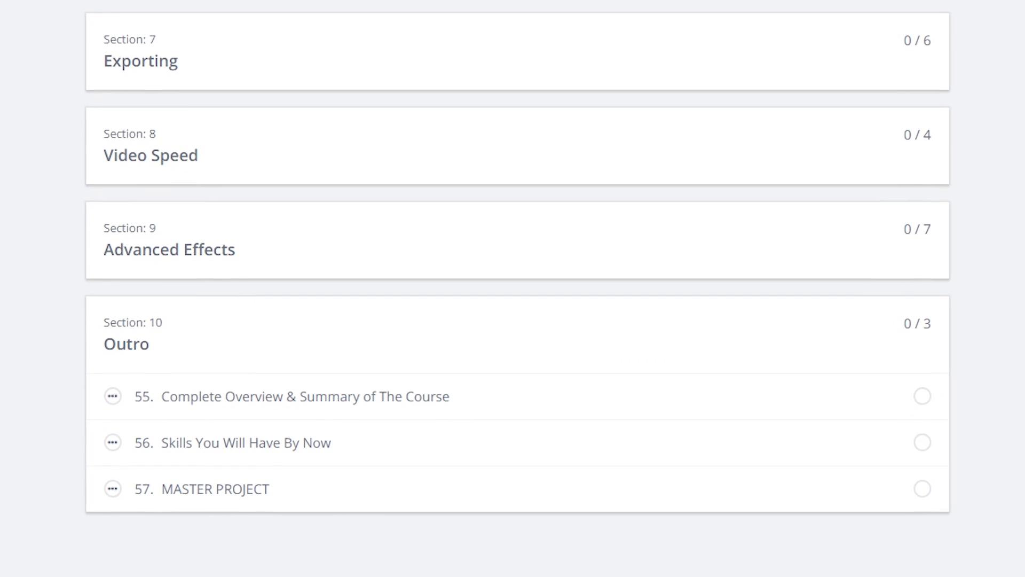
Scroll the Udemy curriculum down to Section 10: Outro and its three lectures
scroll("down", 3)
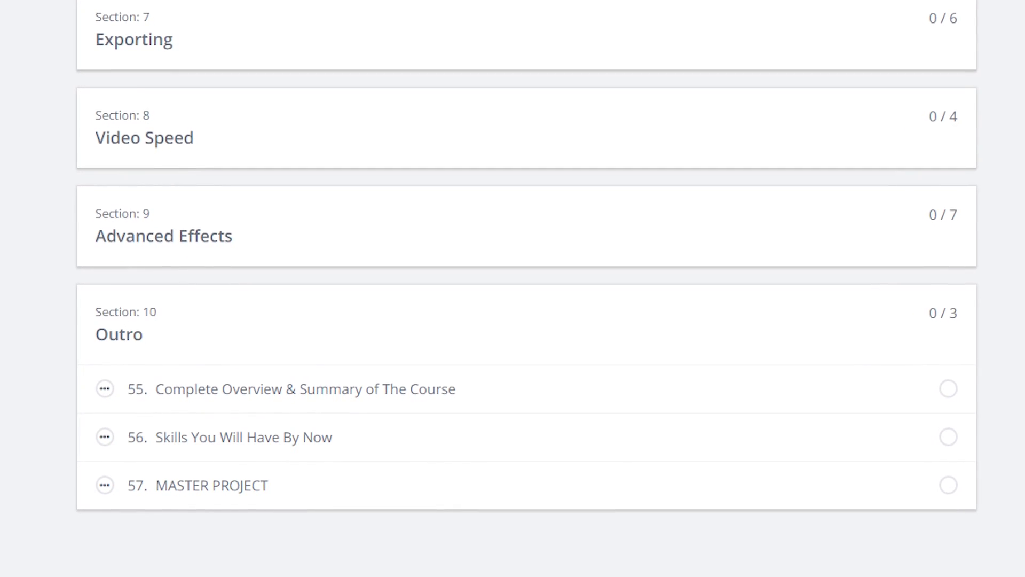